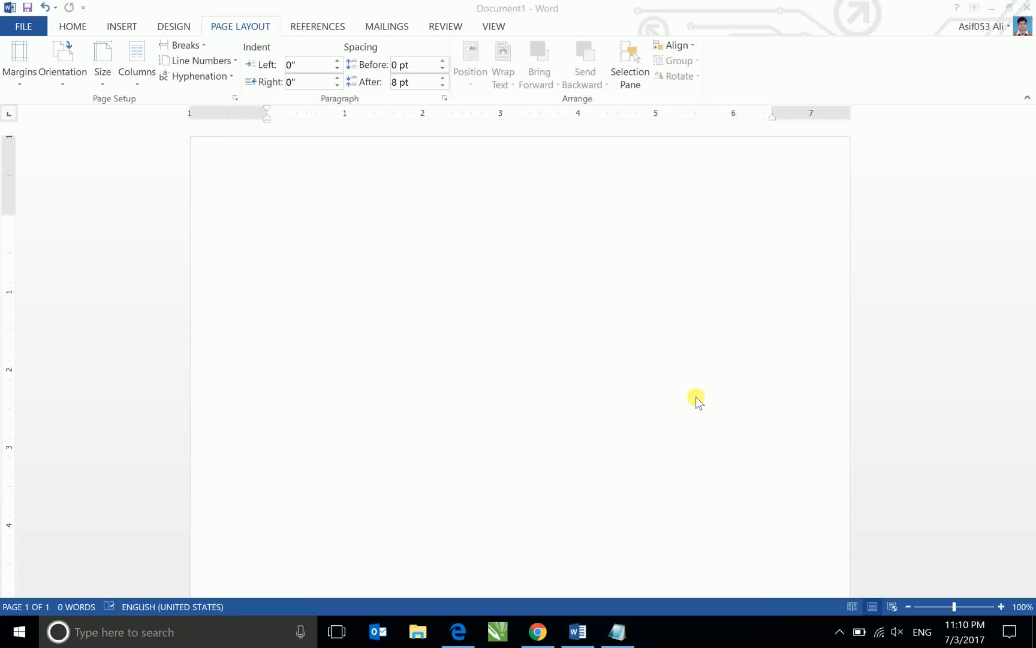
mouse_move(562, 296)
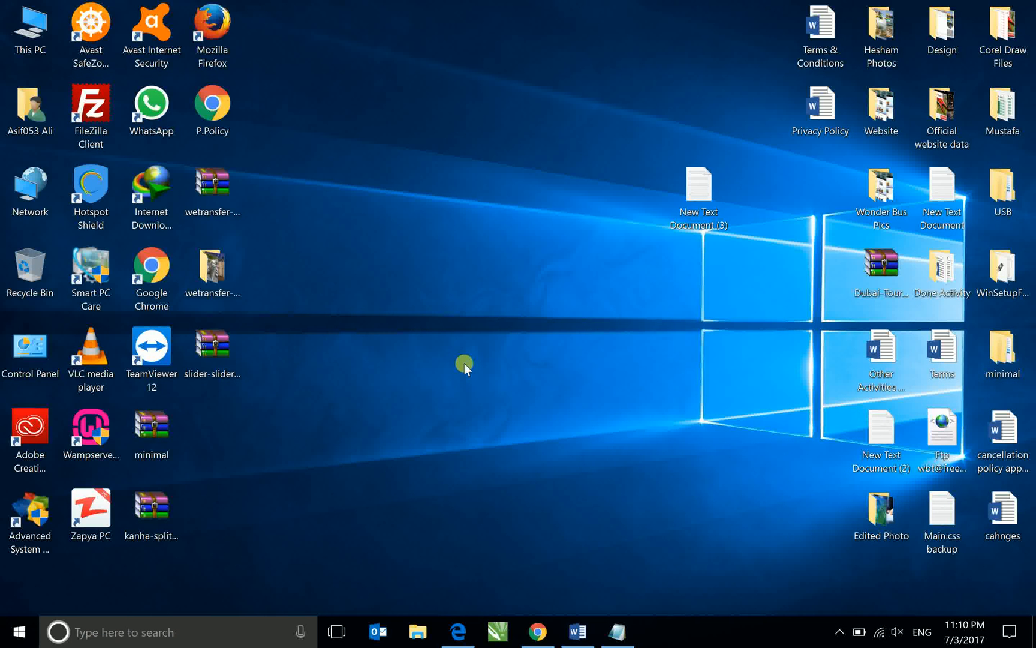
mouse_move(539, 646)
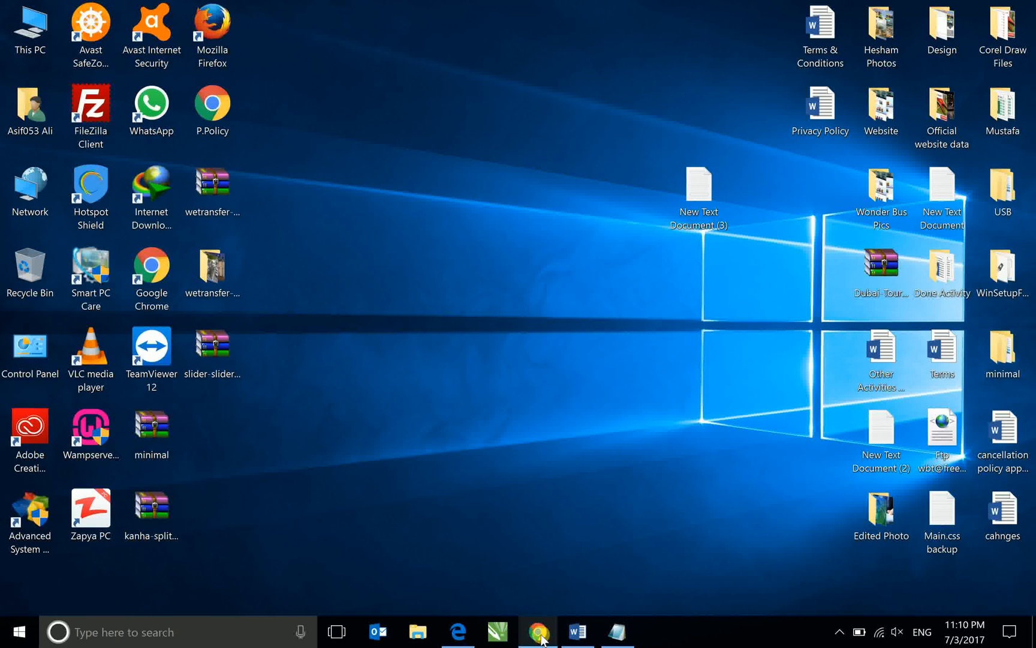
Bring the Wonder Bus tour page forward and scroll through its description, prices and booking form.
left_click(537, 631)
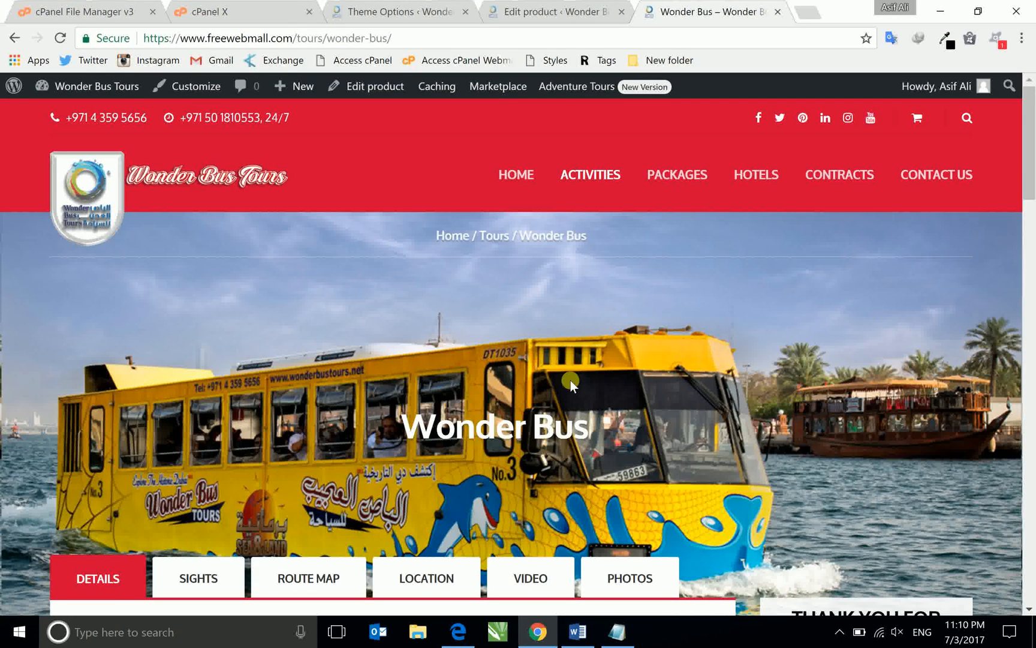
mouse_move(393, 377)
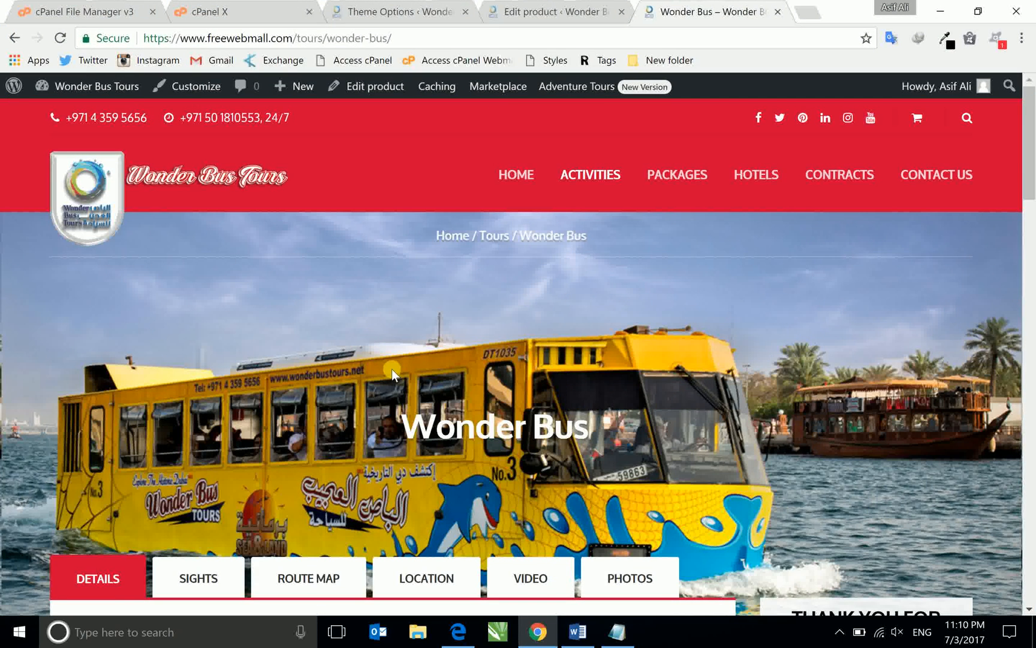
mouse_move(482, 367)
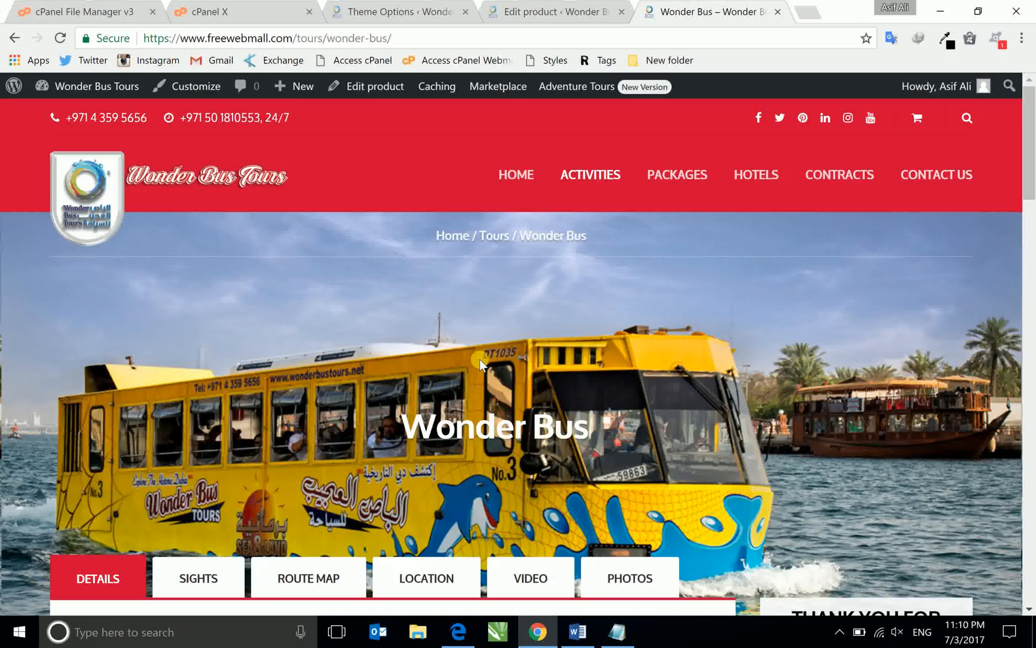
scroll("down", 3)
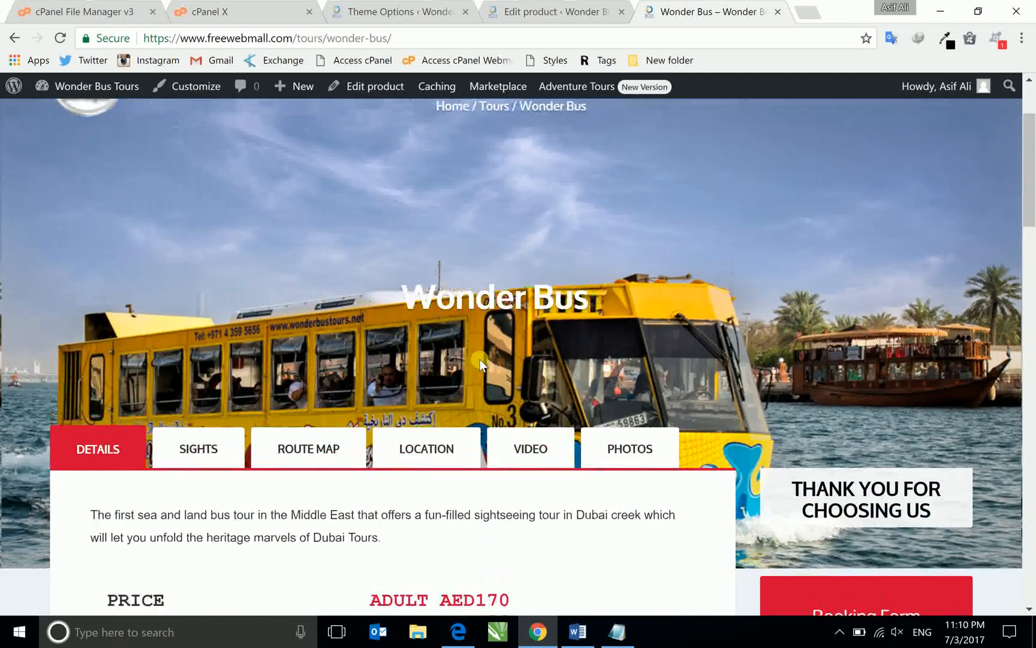
scroll("down", 3)
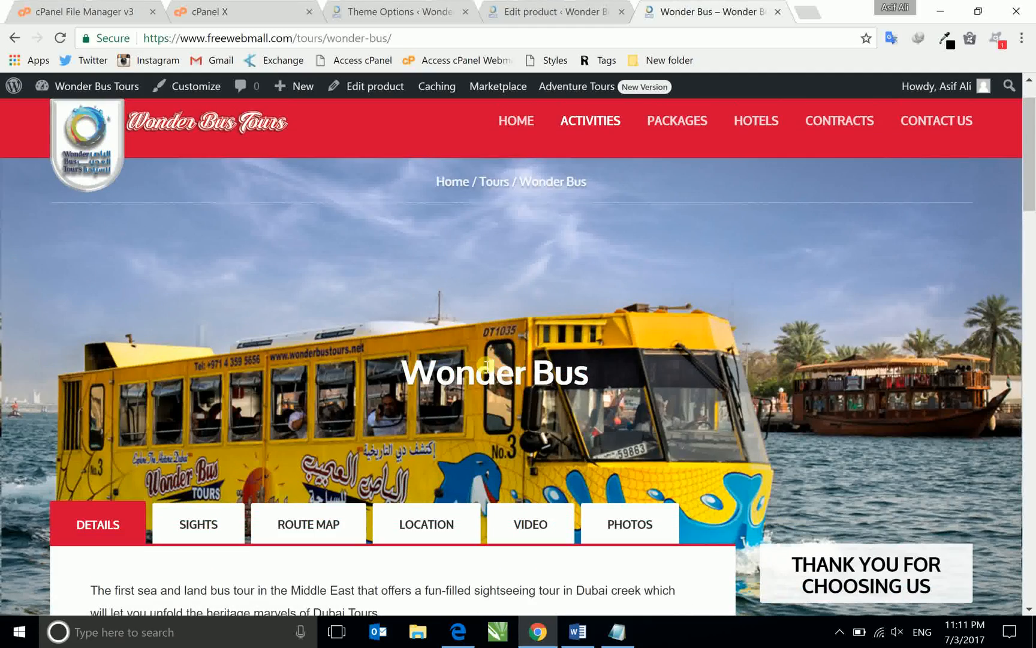
scroll("down", 3)
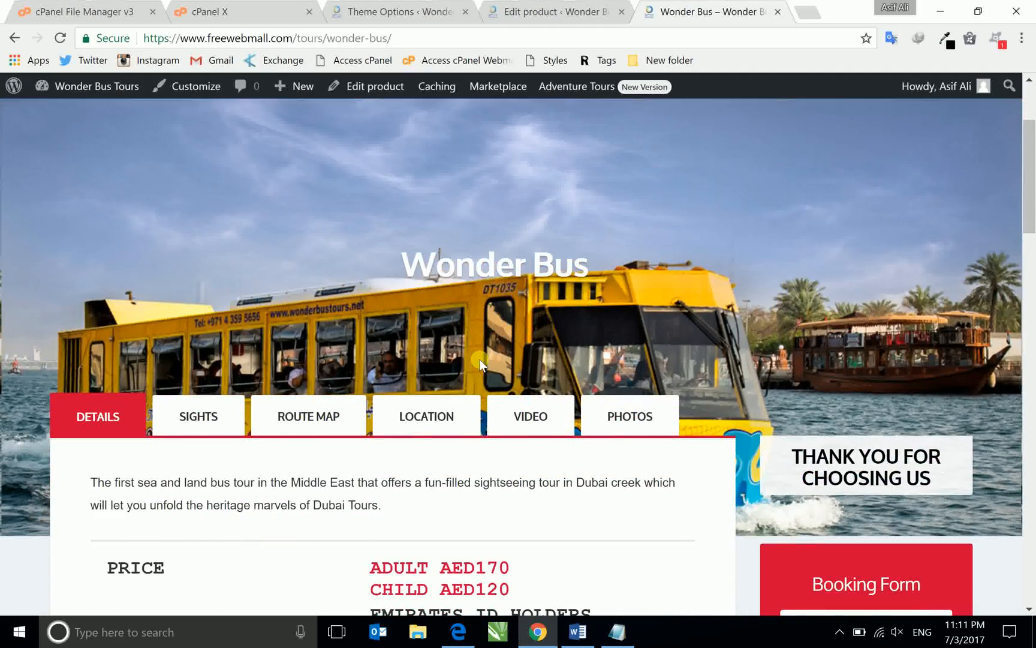
scroll("down", 3)
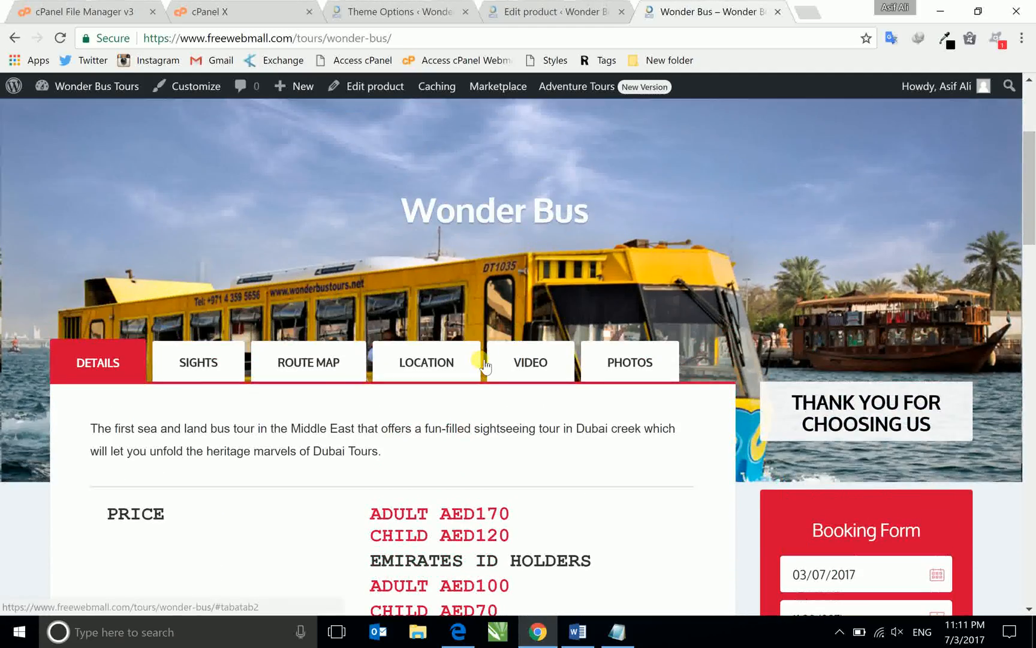
scroll("up", 3)
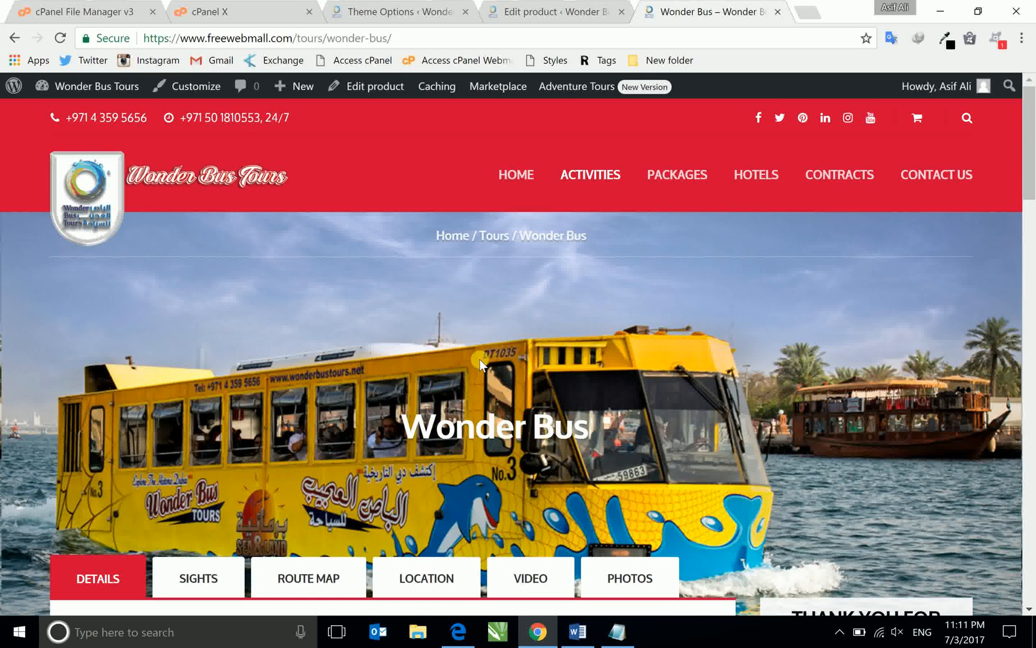
mouse_move(527, 363)
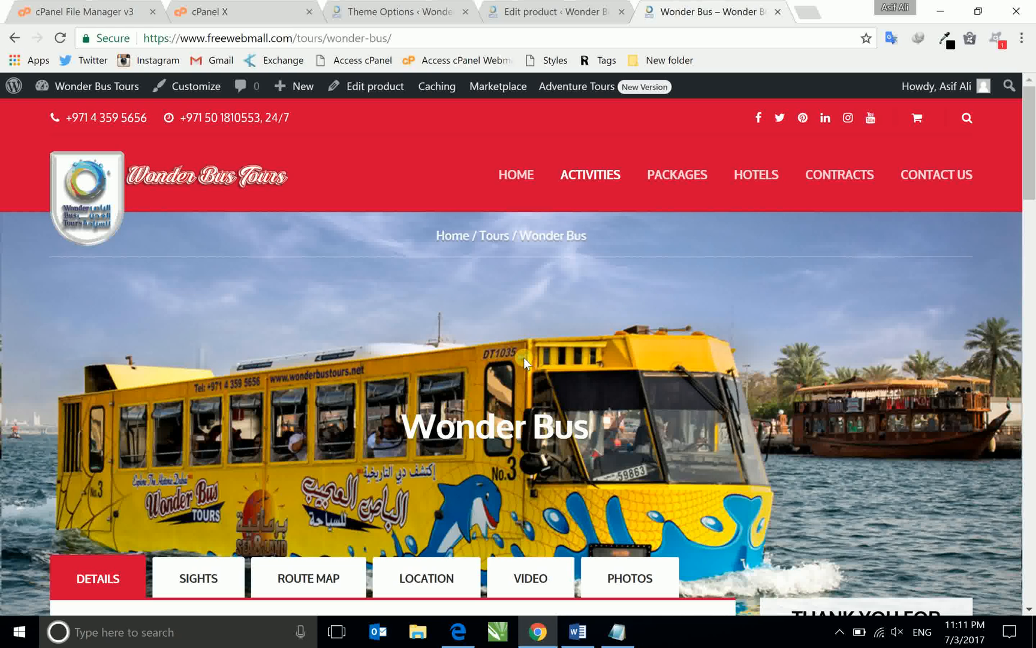
scroll("down", 3)
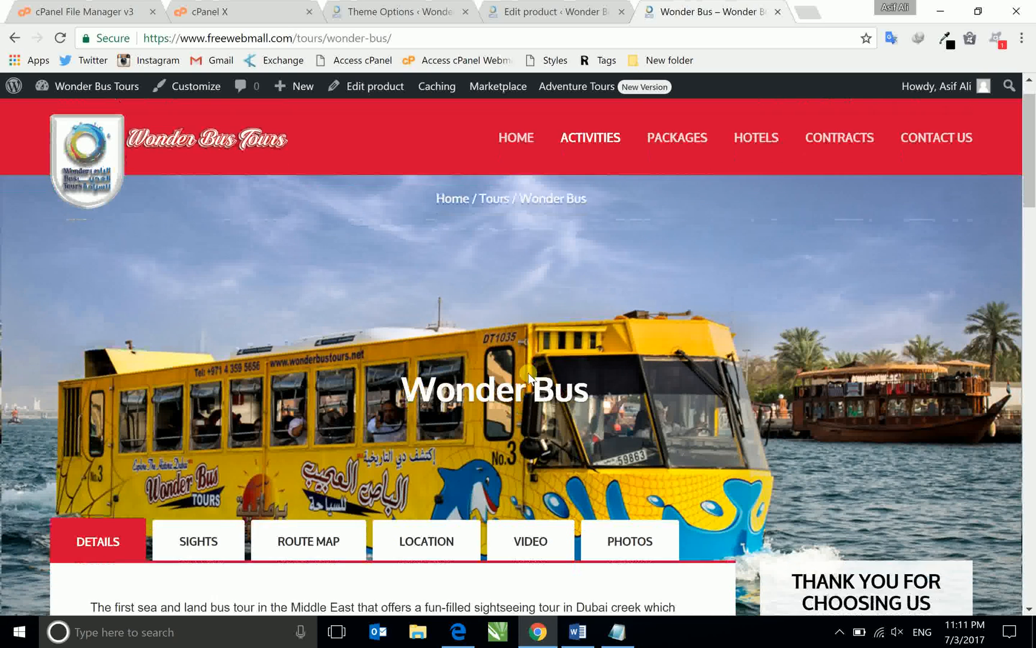
scroll("down", 3)
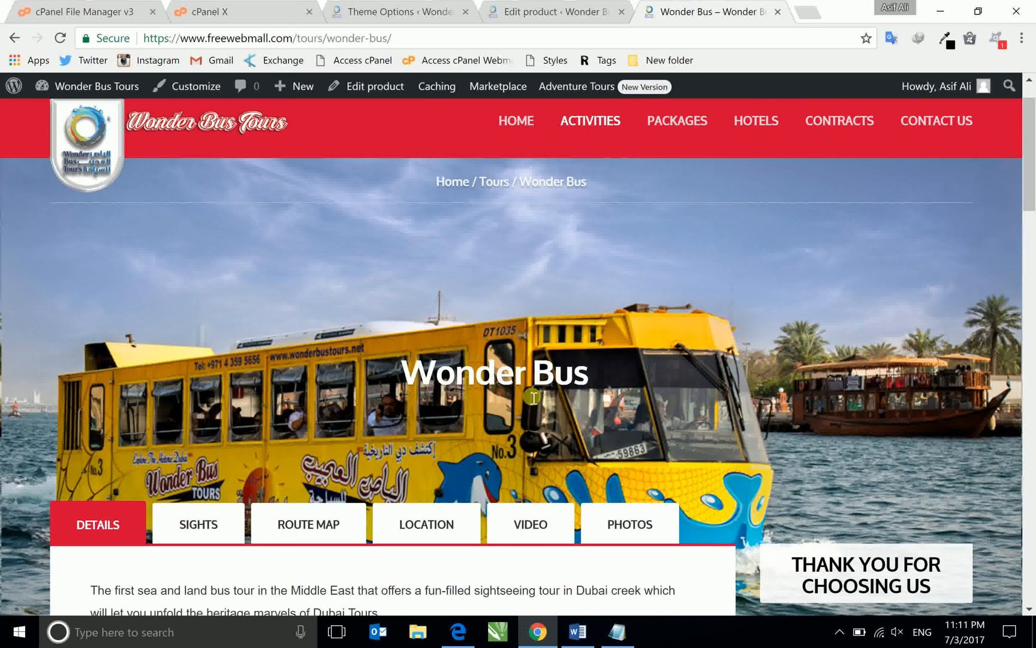
mouse_move(595, 382)
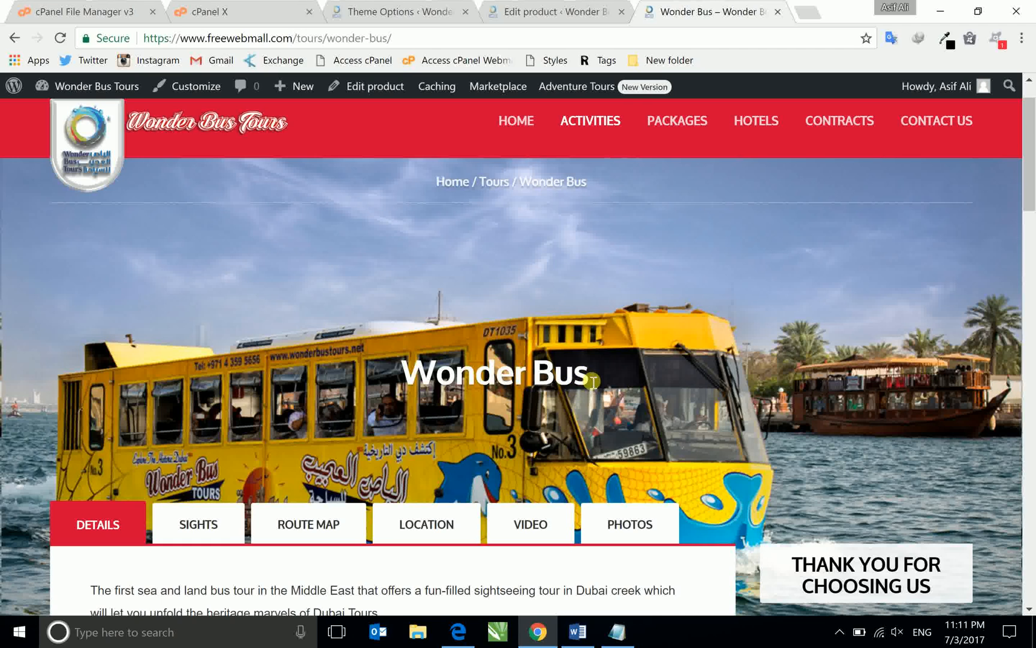
mouse_move(504, 339)
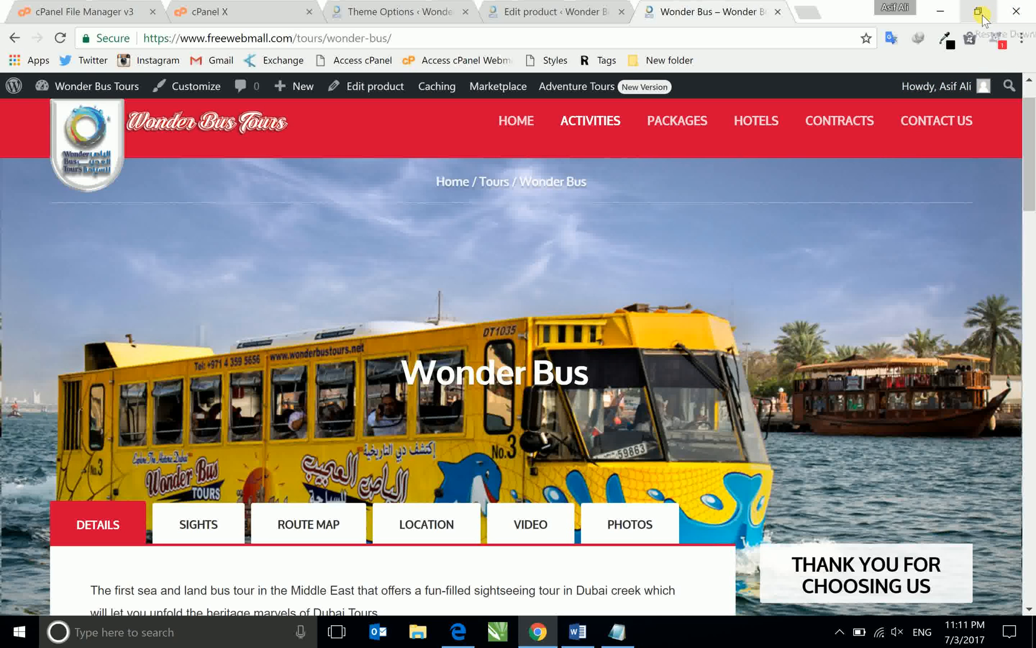
Shrink Chrome to a narrow mobile width and scroll the page, where the bus header shows cropped.
left_click(976, 11)
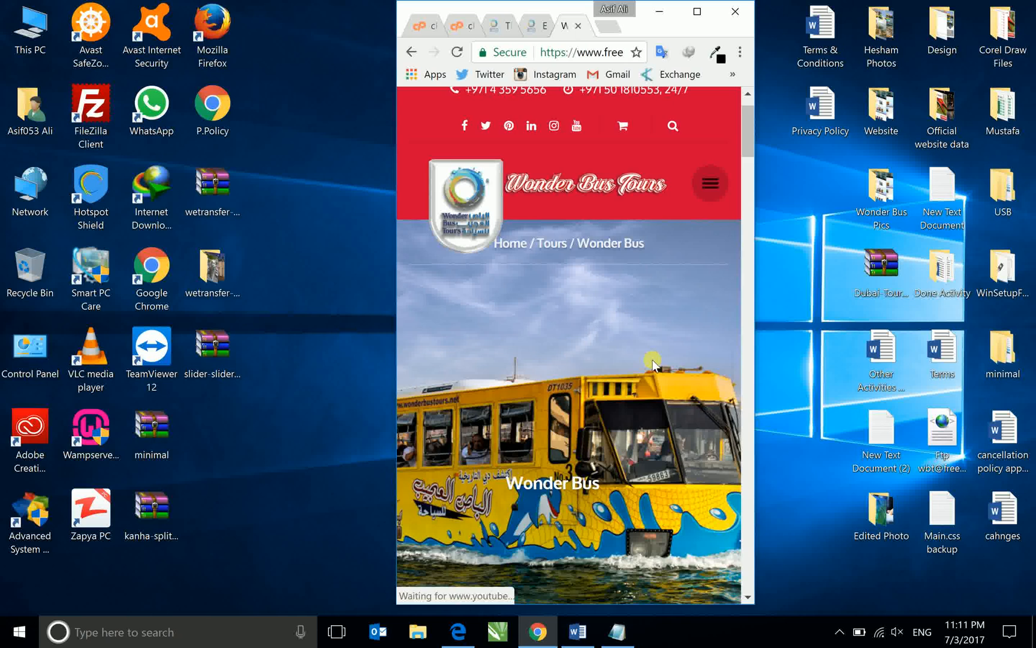
scroll("down", 3)
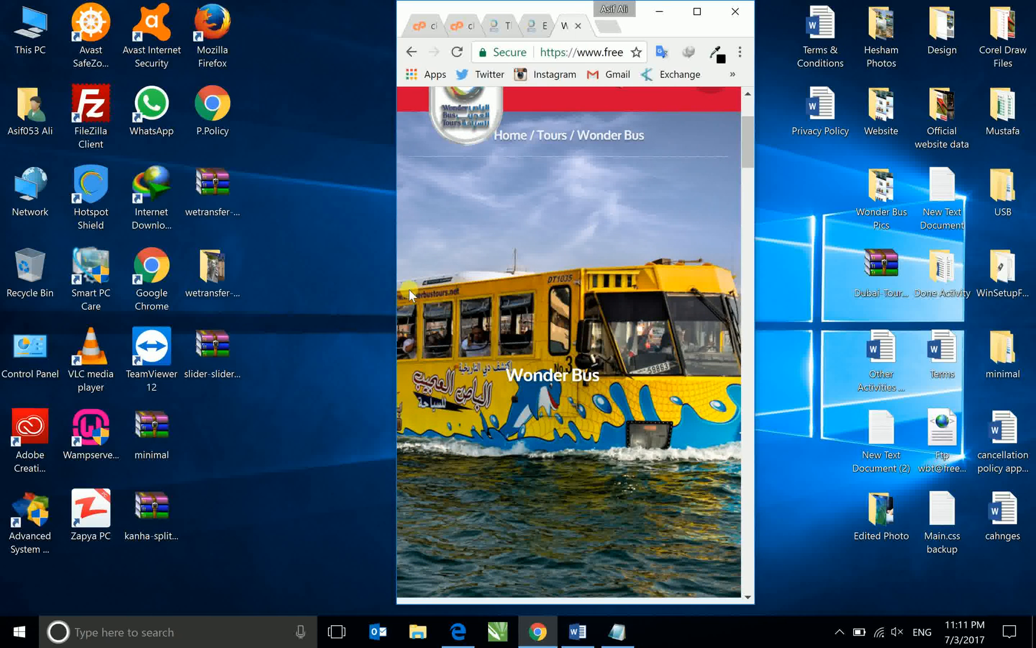
mouse_move(529, 379)
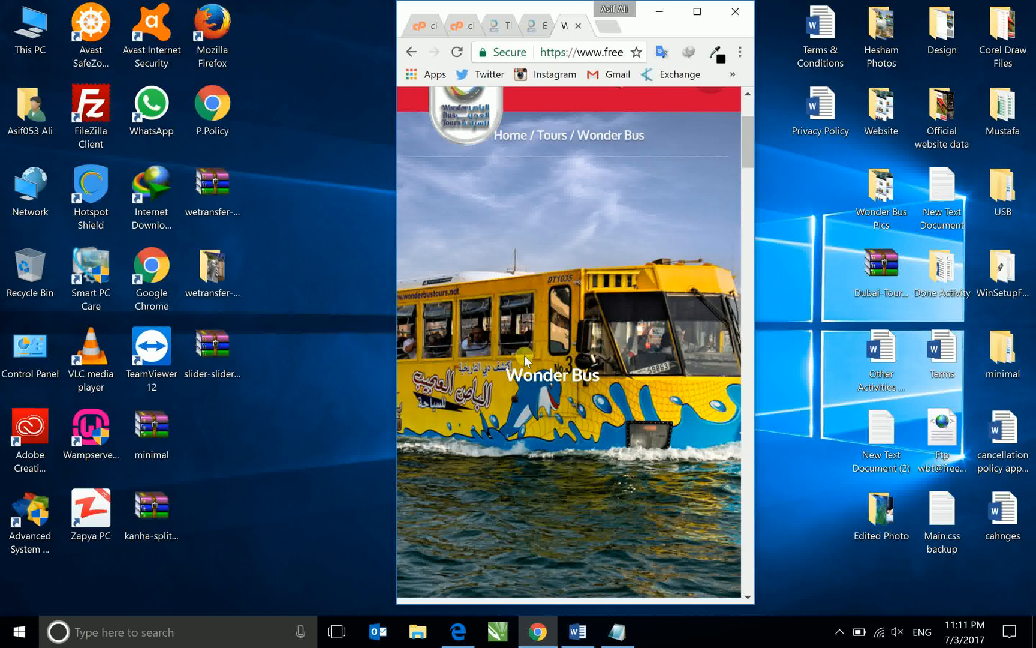
mouse_move(472, 308)
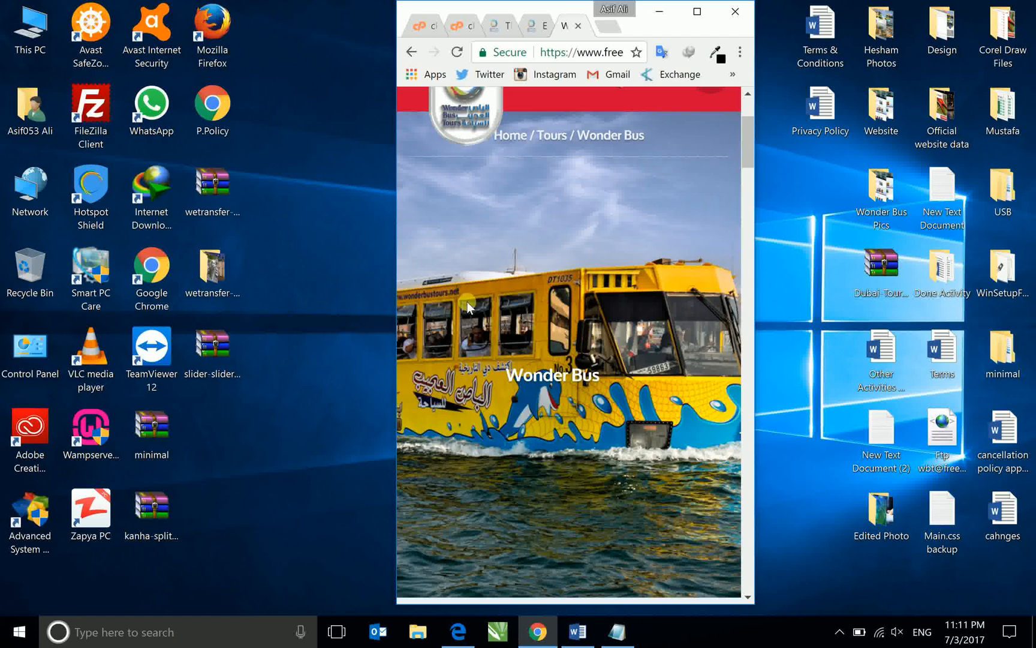
mouse_move(403, 295)
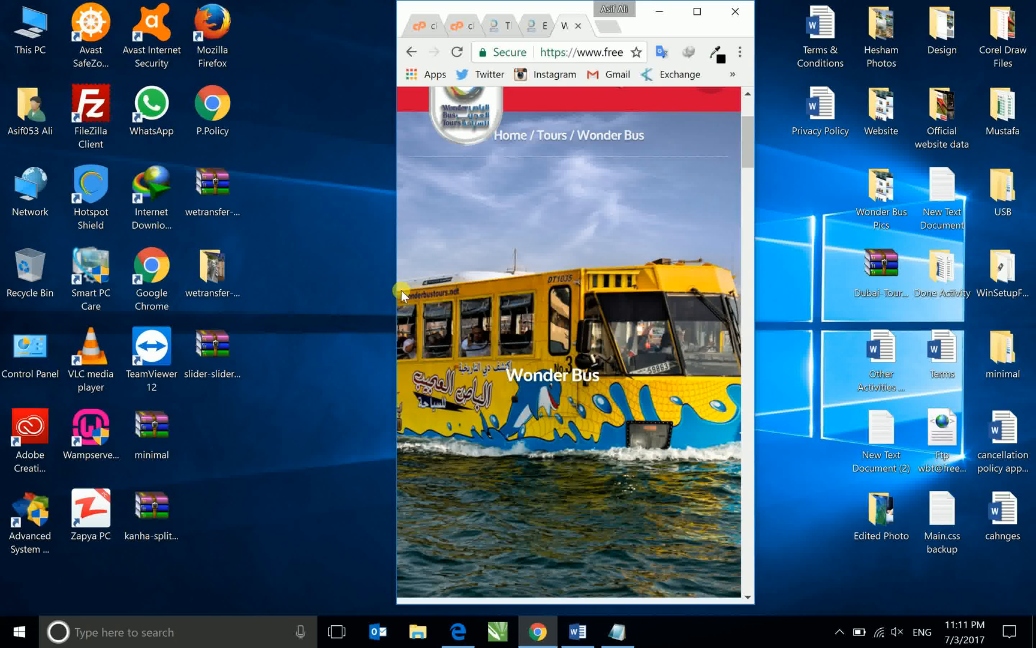
mouse_move(477, 379)
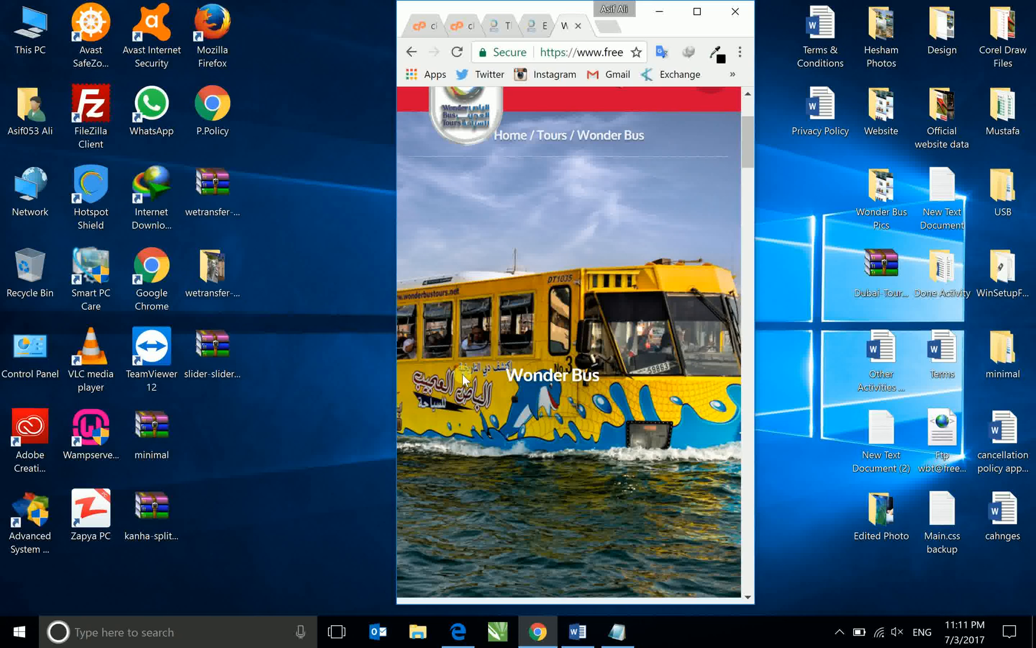
mouse_move(496, 392)
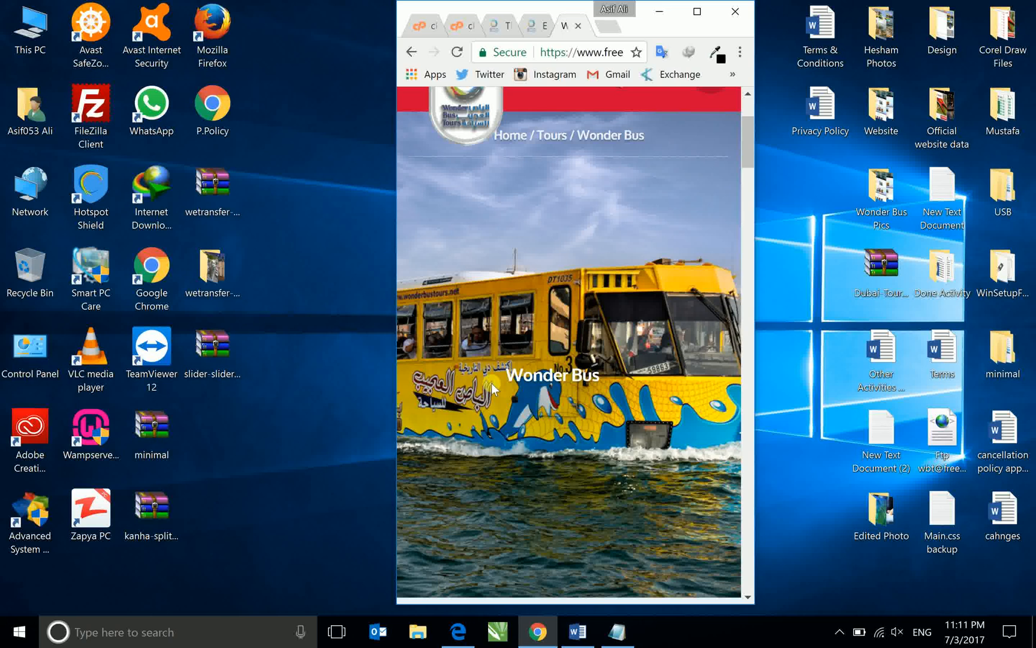
mouse_move(526, 386)
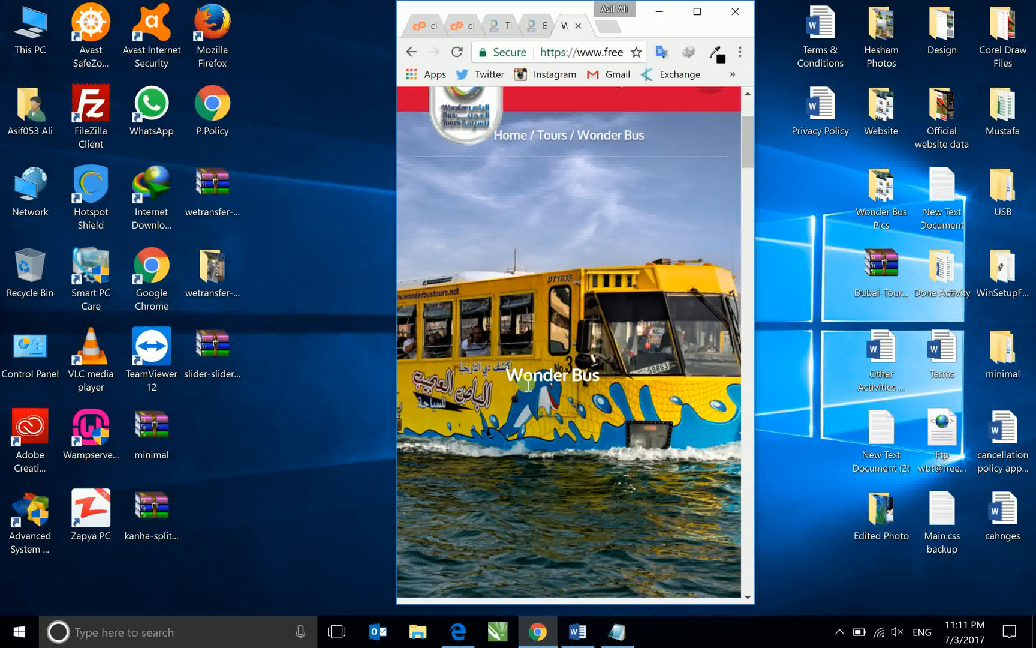
mouse_move(540, 355)
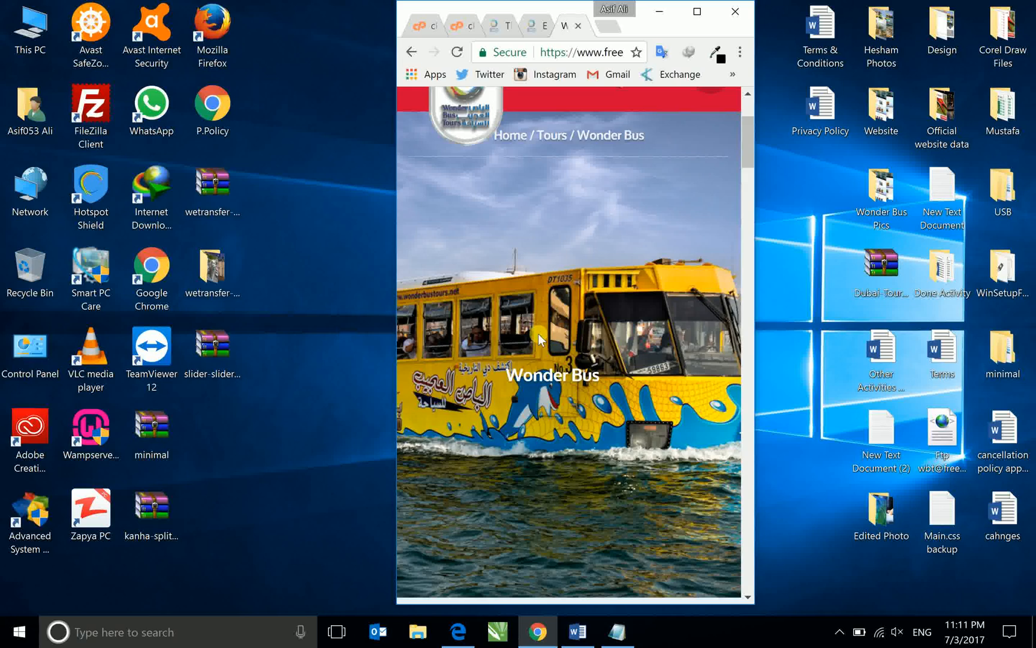
scroll("down", 3)
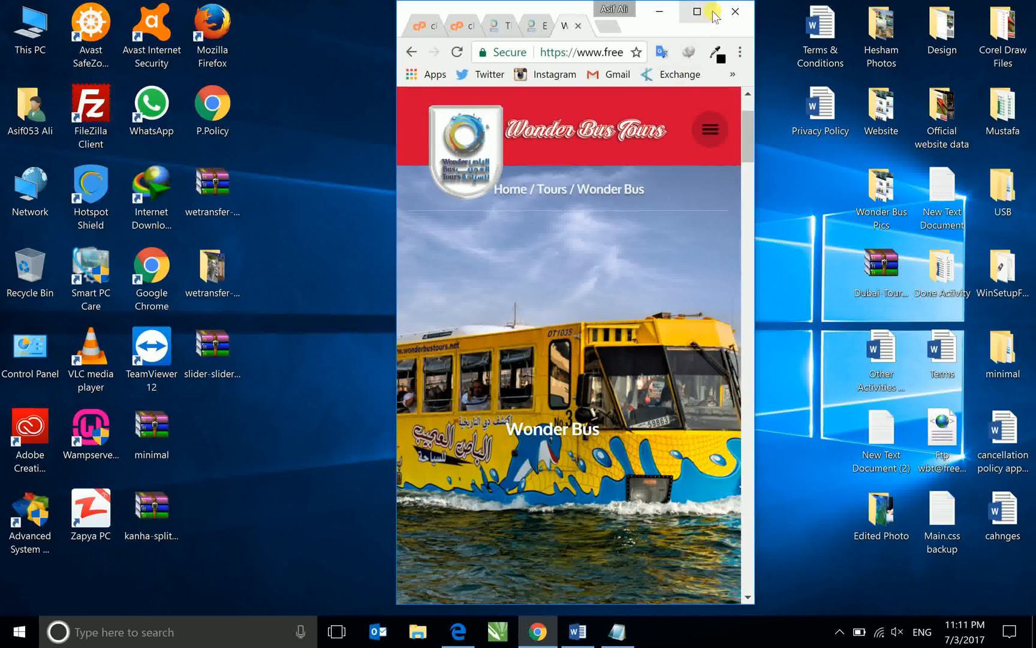
left_click(699, 13)
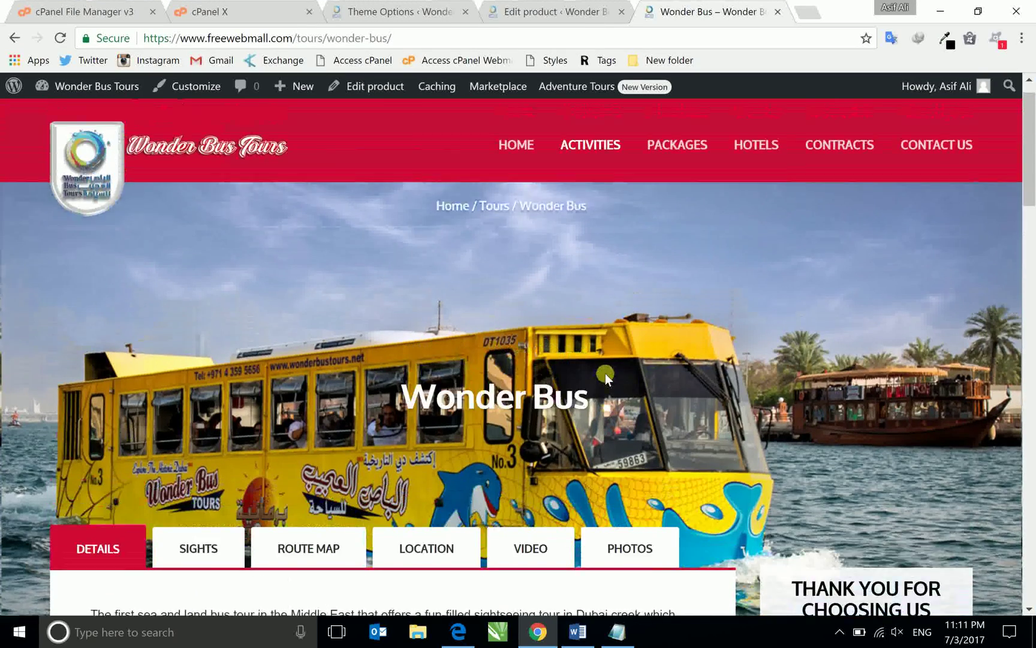
scroll("down", 3)
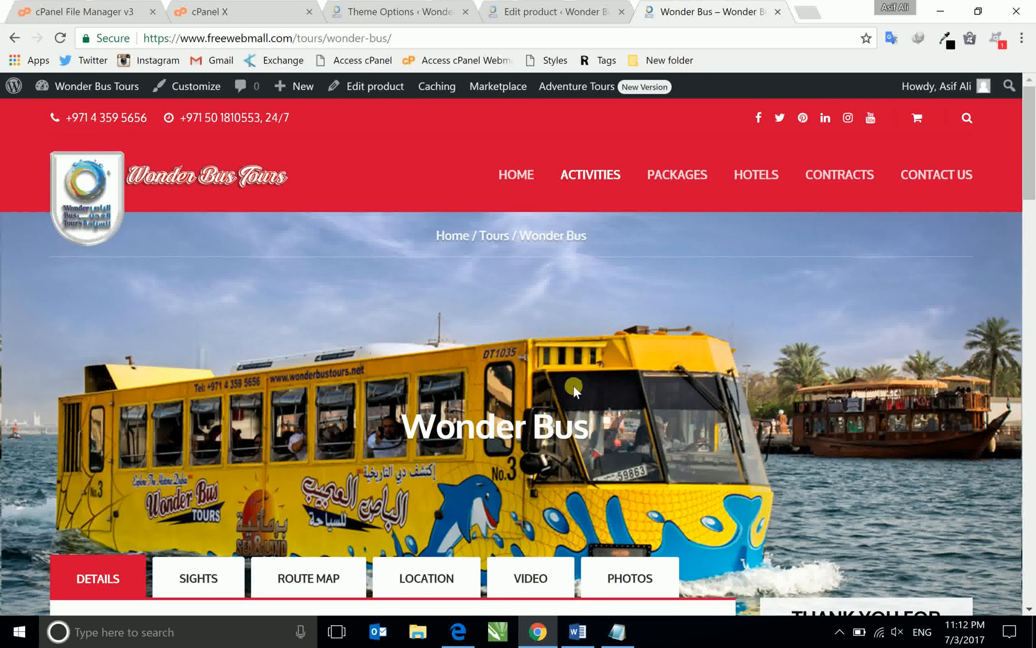
scroll("down", 3)
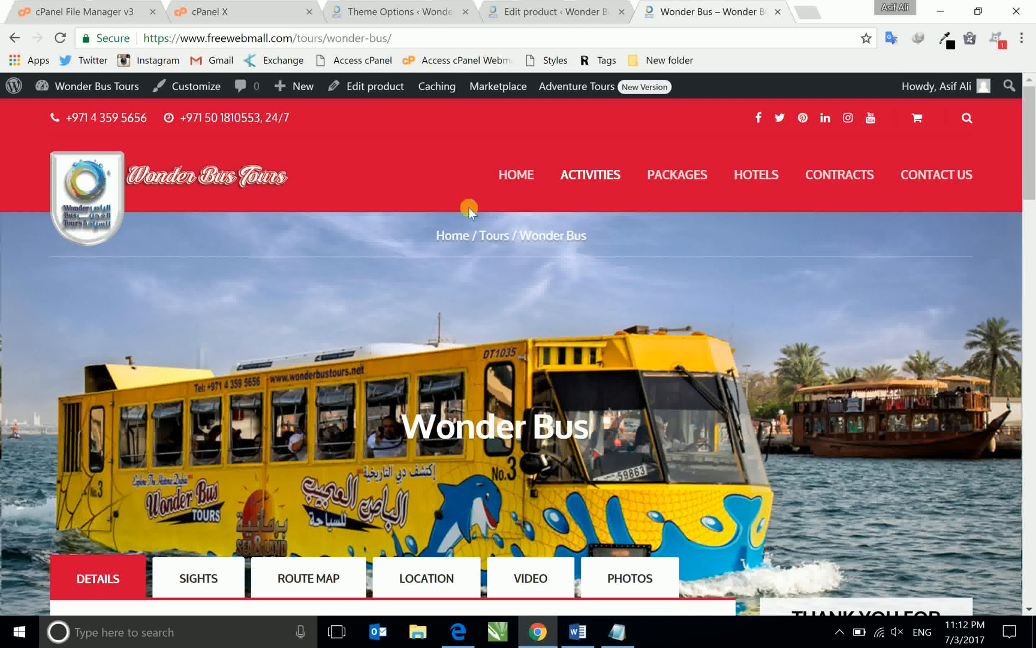
left_click(402, 12)
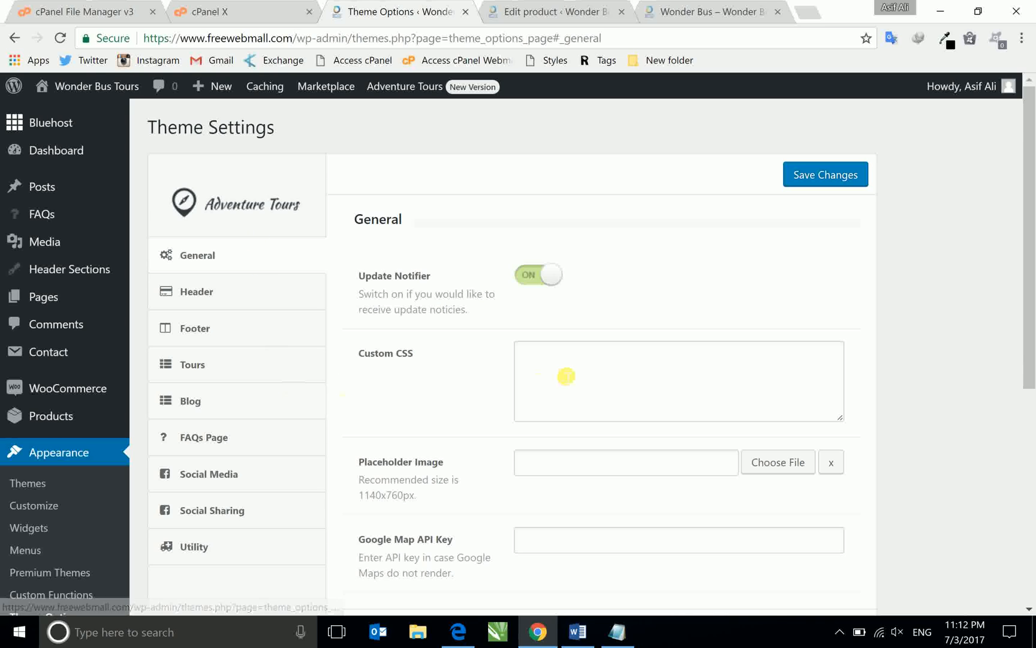
scroll("down", 3)
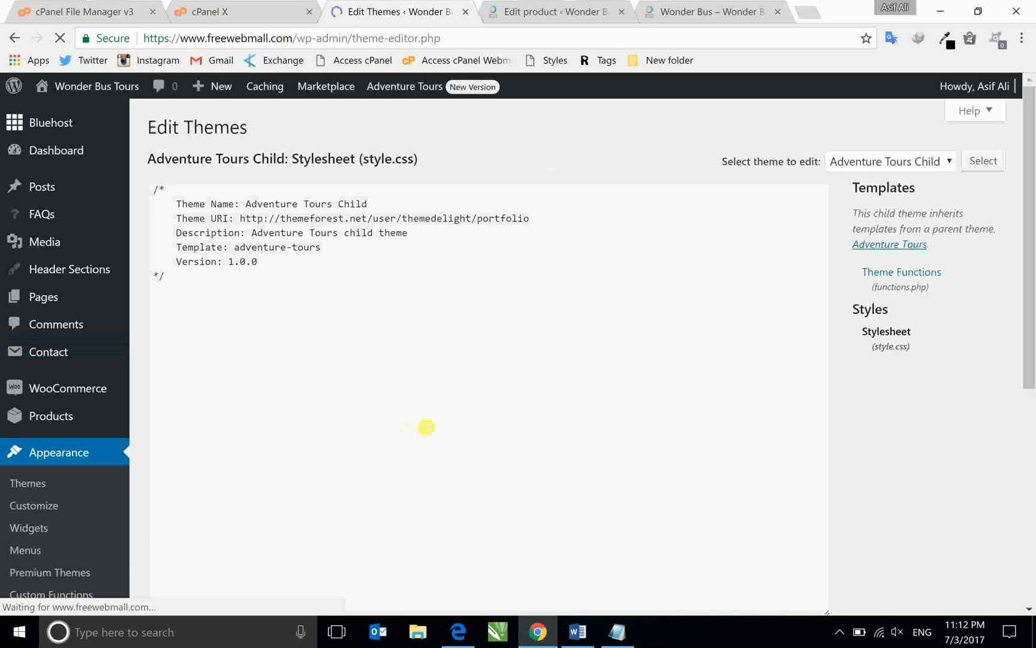
left_click(902, 272)
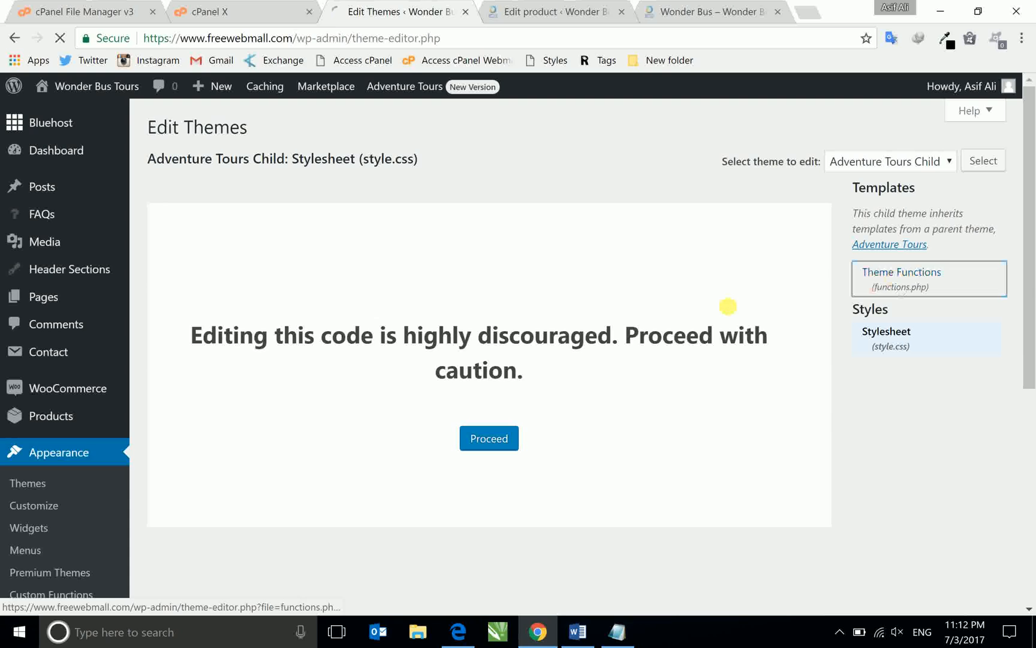
left_click(902, 278)
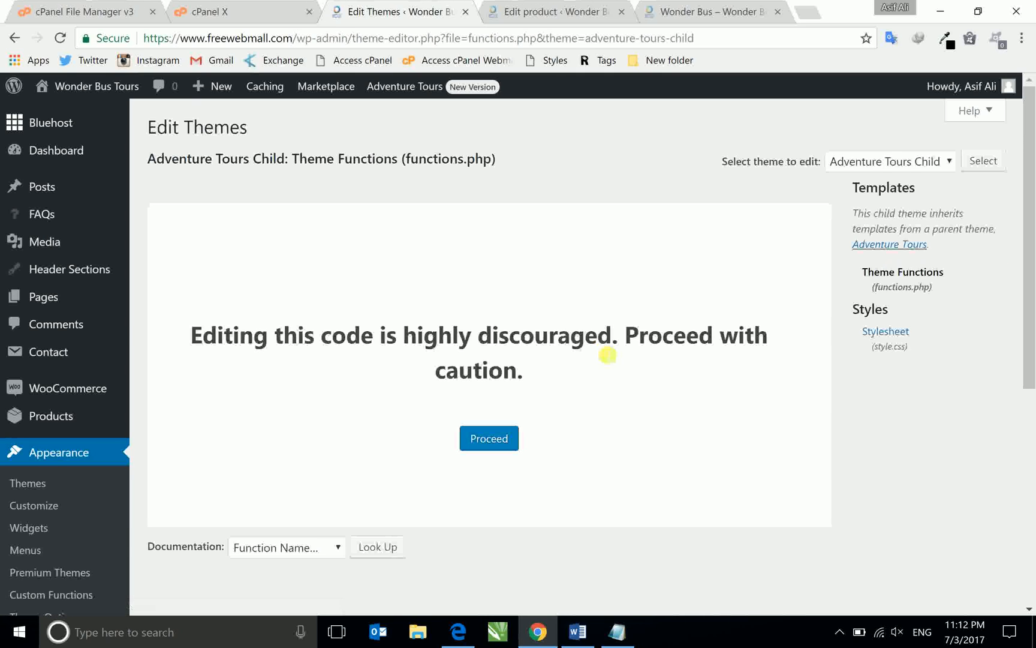
left_click(490, 437)
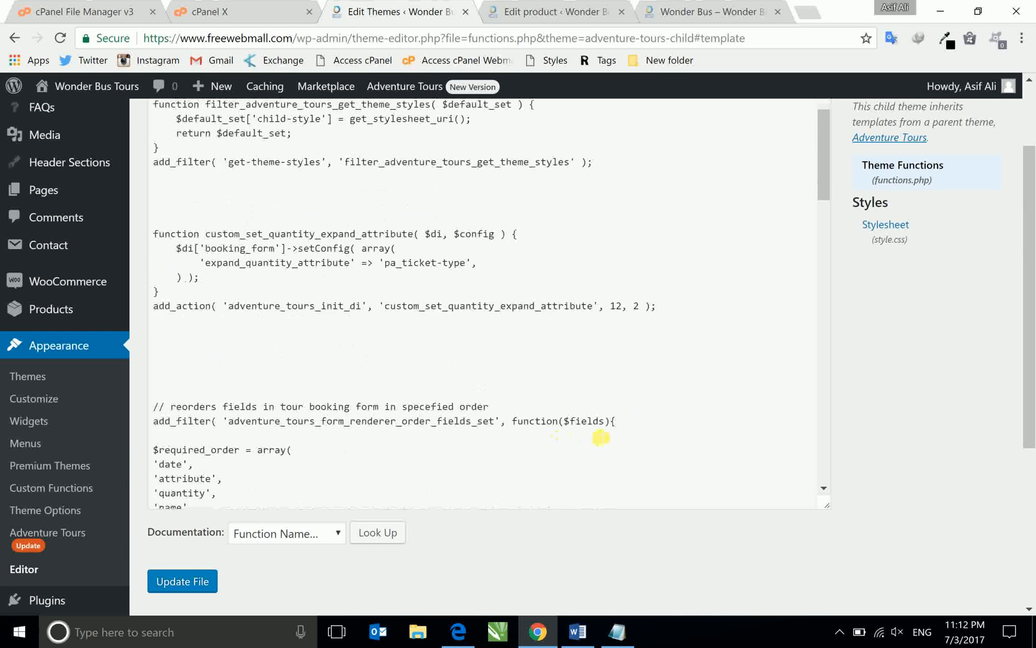
scroll("down", 3)
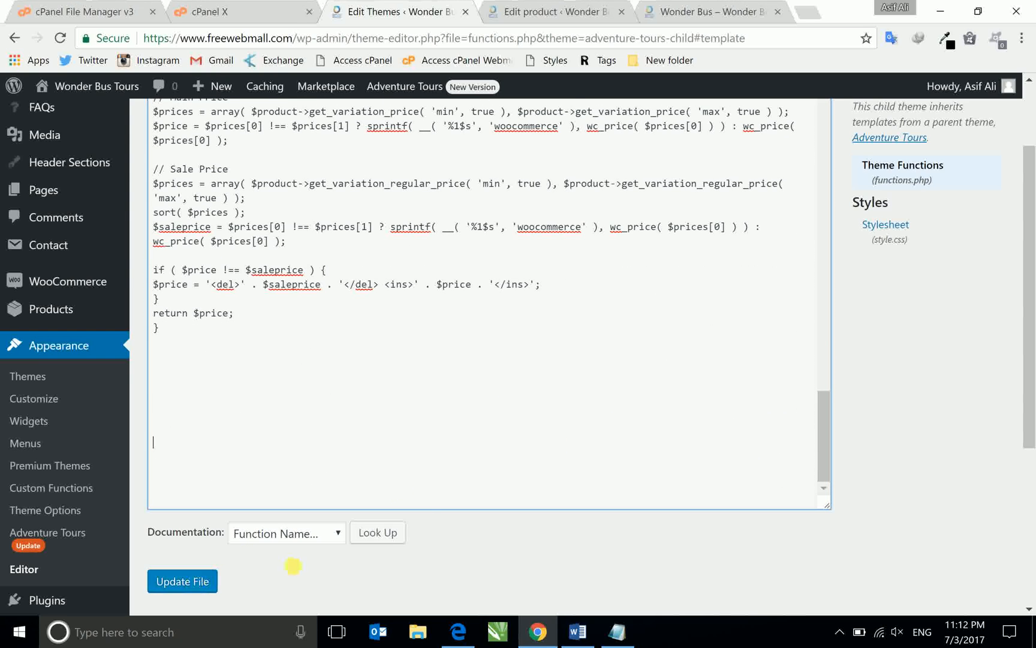
mouse_move(89, 420)
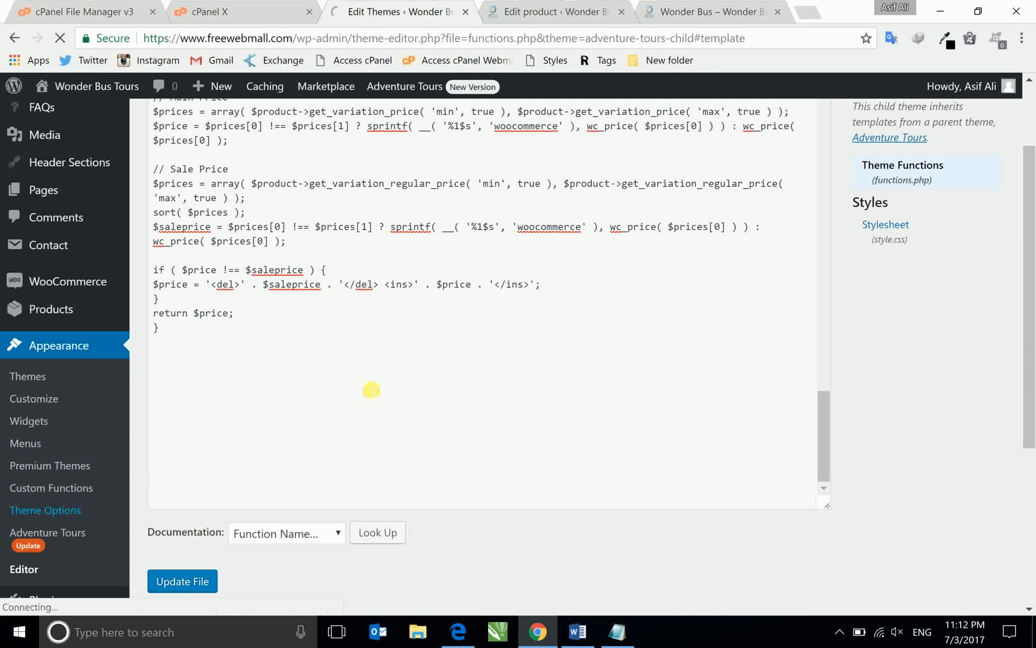
left_click(45, 510)
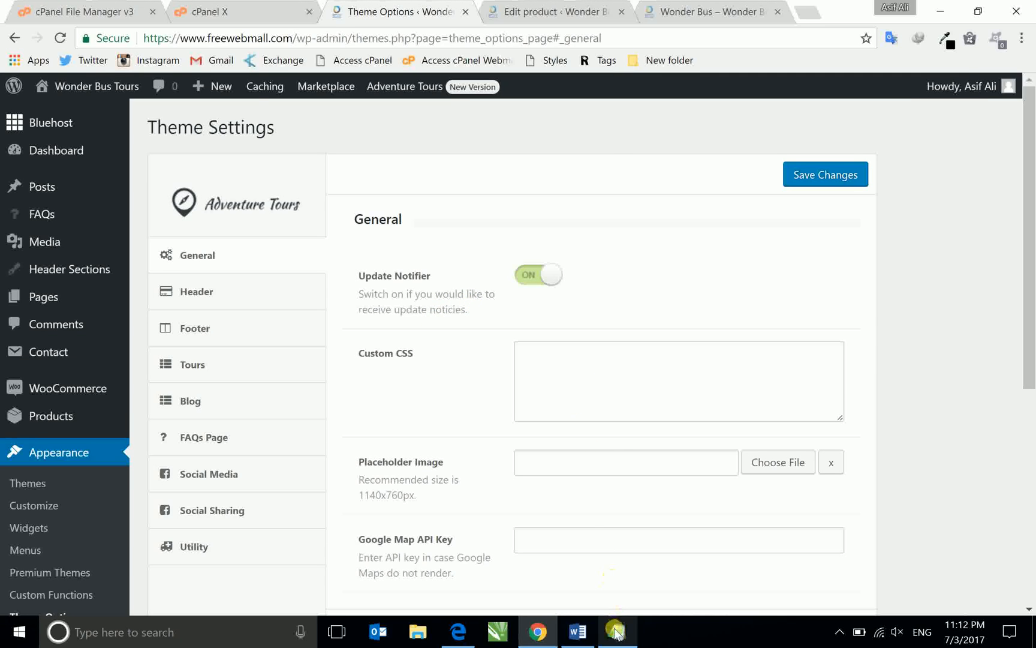
Switch to Notepad and select the whole max-width:648px media query snippet for copying.
left_click(615, 631)
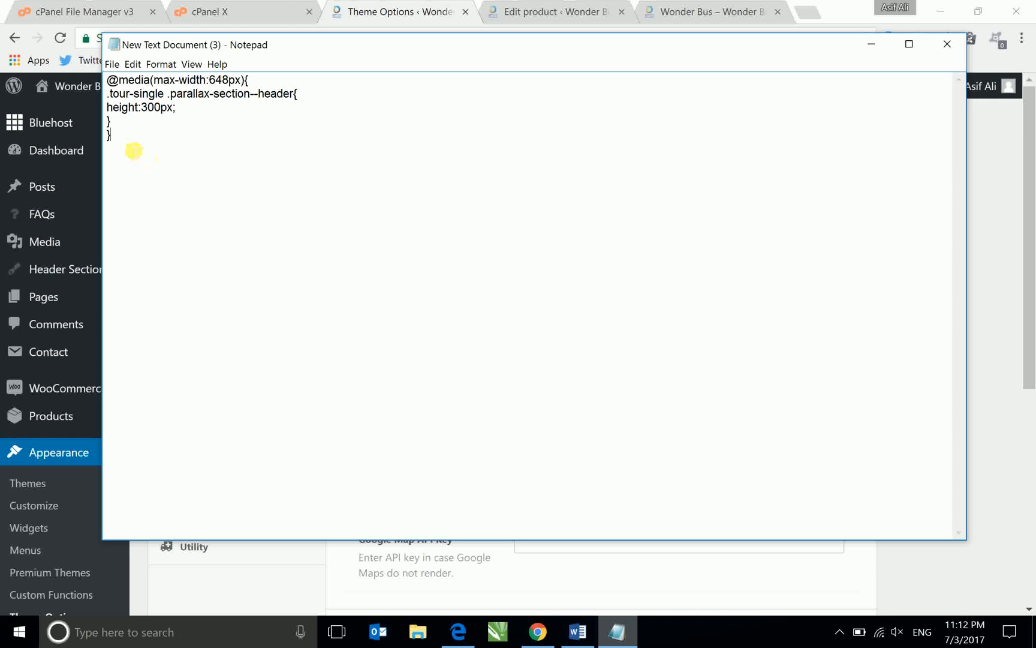
key("ctrl+a")
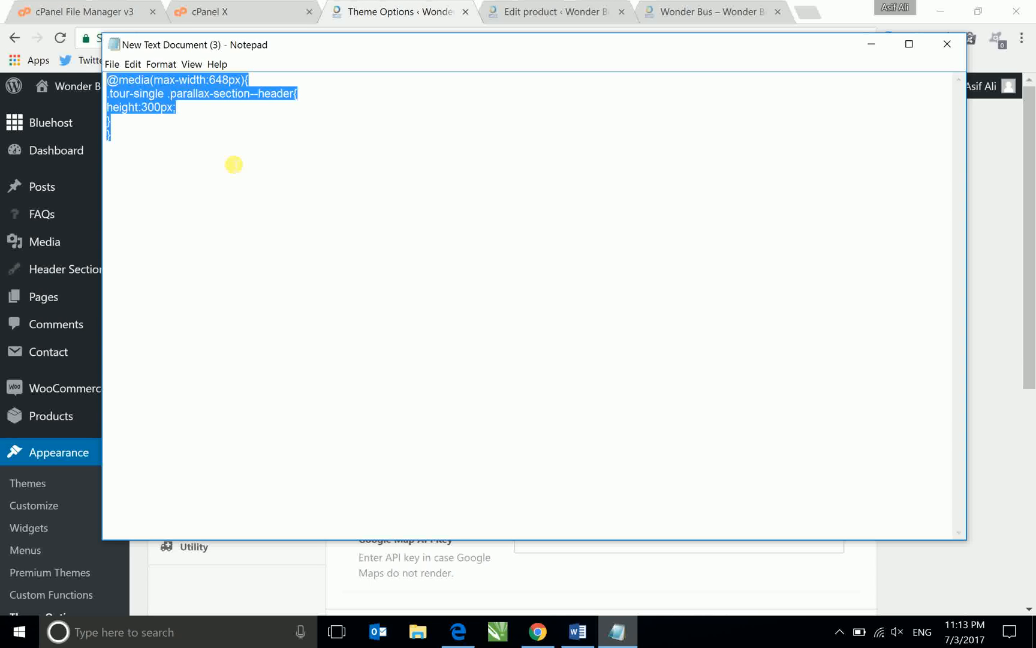
mouse_move(178, 145)
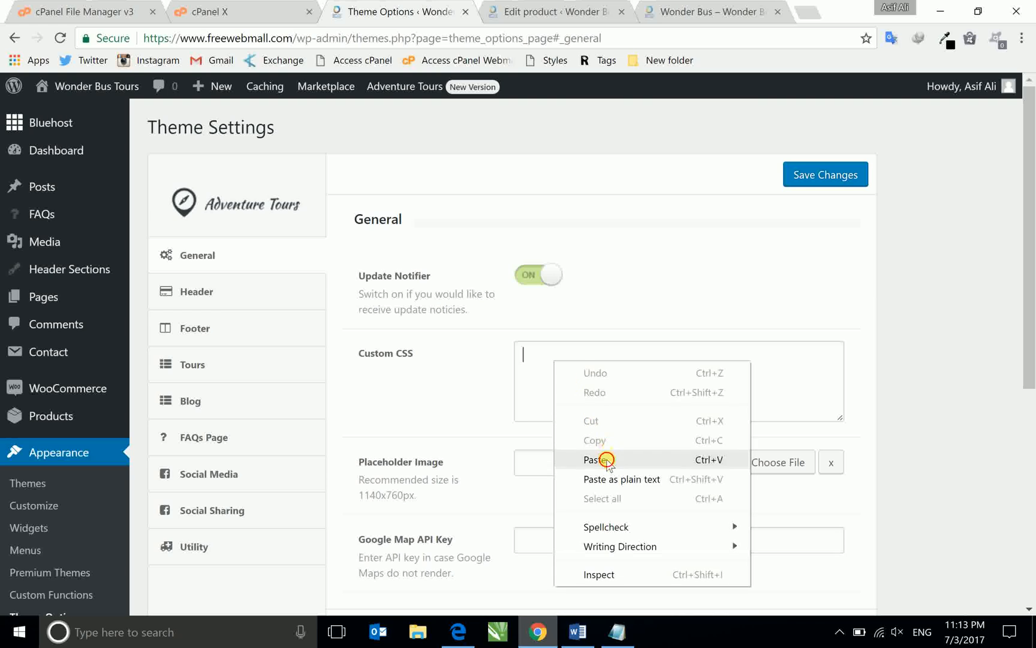
Paste the 300px header-height media query into Custom CSS and save the theme settings.
left_click(833, 175)
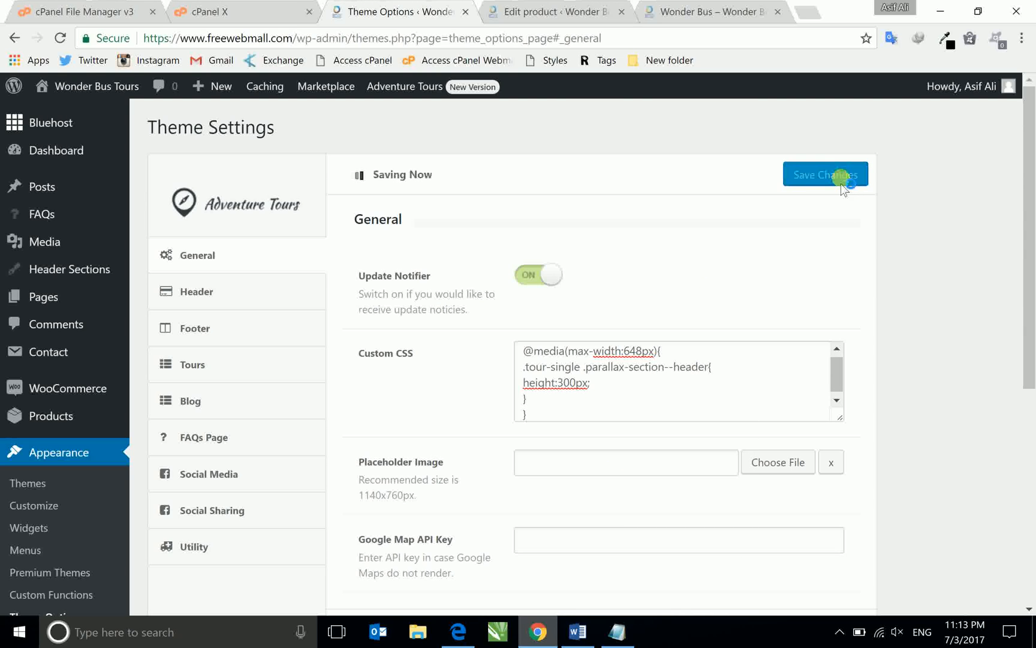
left_click(837, 175)
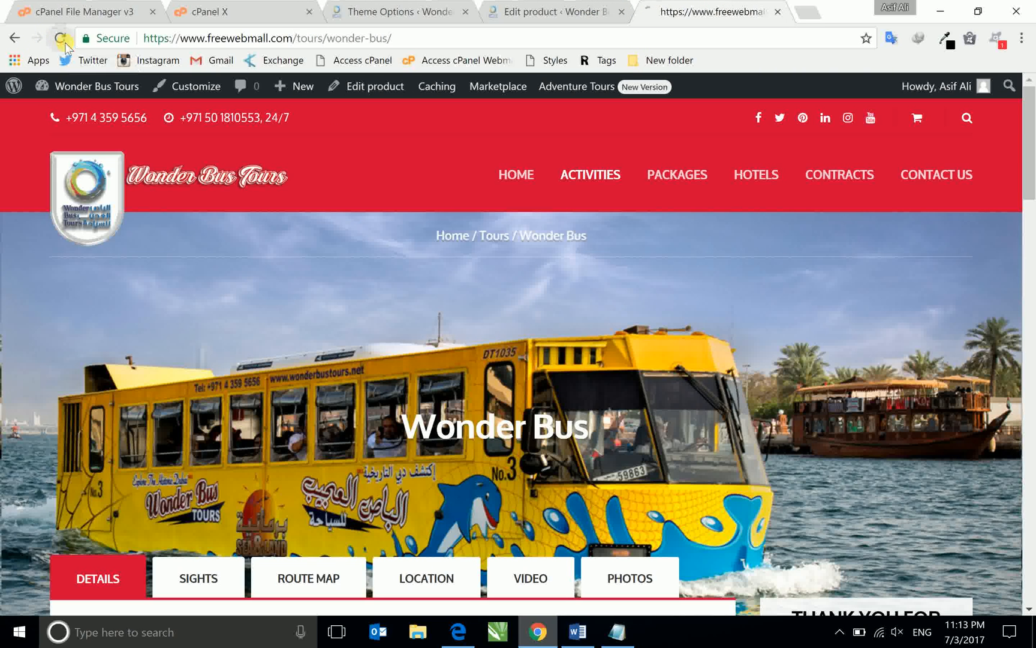
left_click(60, 38)
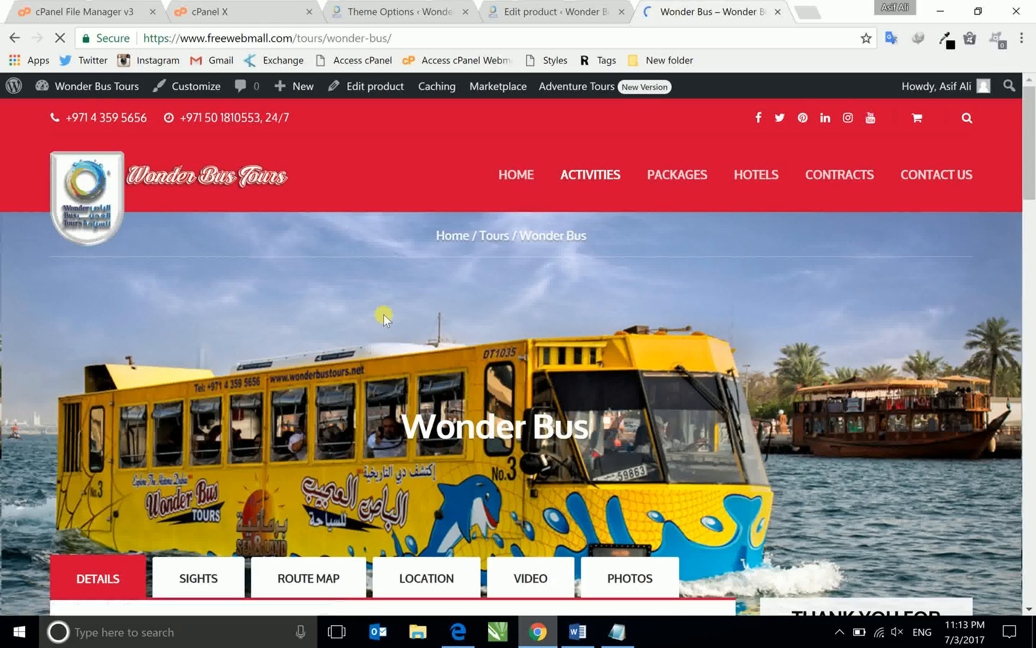
scroll("down", 3)
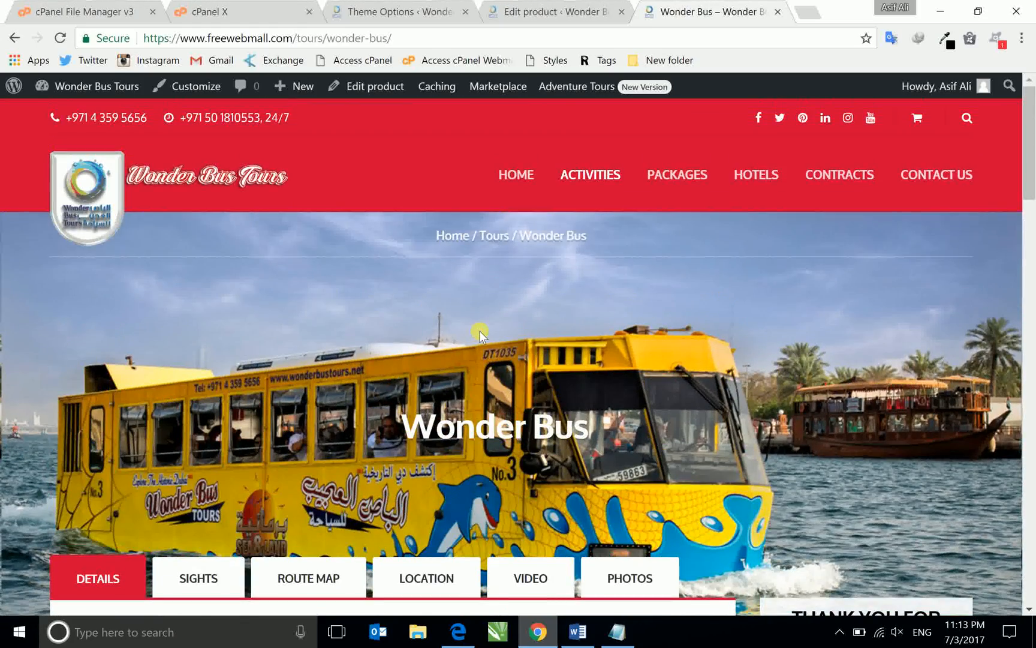
mouse_move(981, 15)
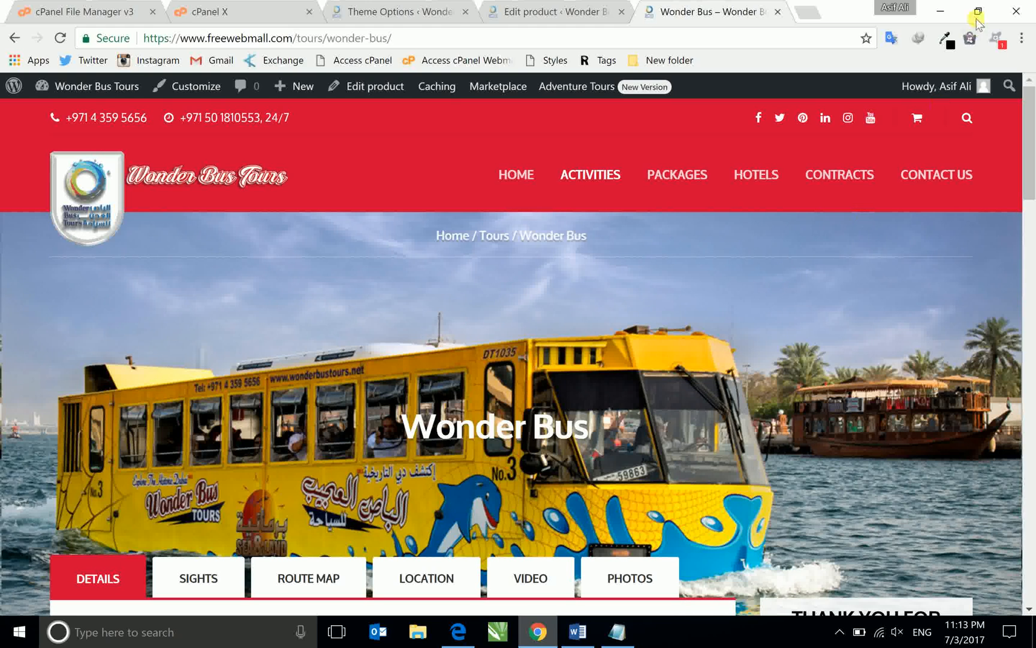
Shrink Chrome to phone width and confirm the Wonder Bus header photo now shows uncropped.
left_click(981, 11)
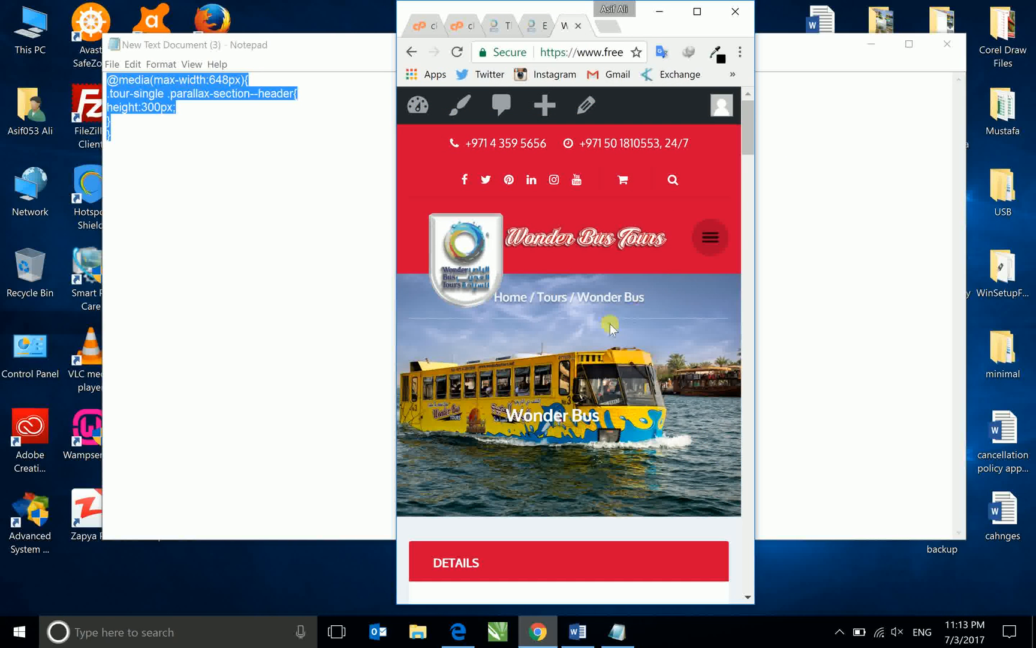
mouse_move(602, 382)
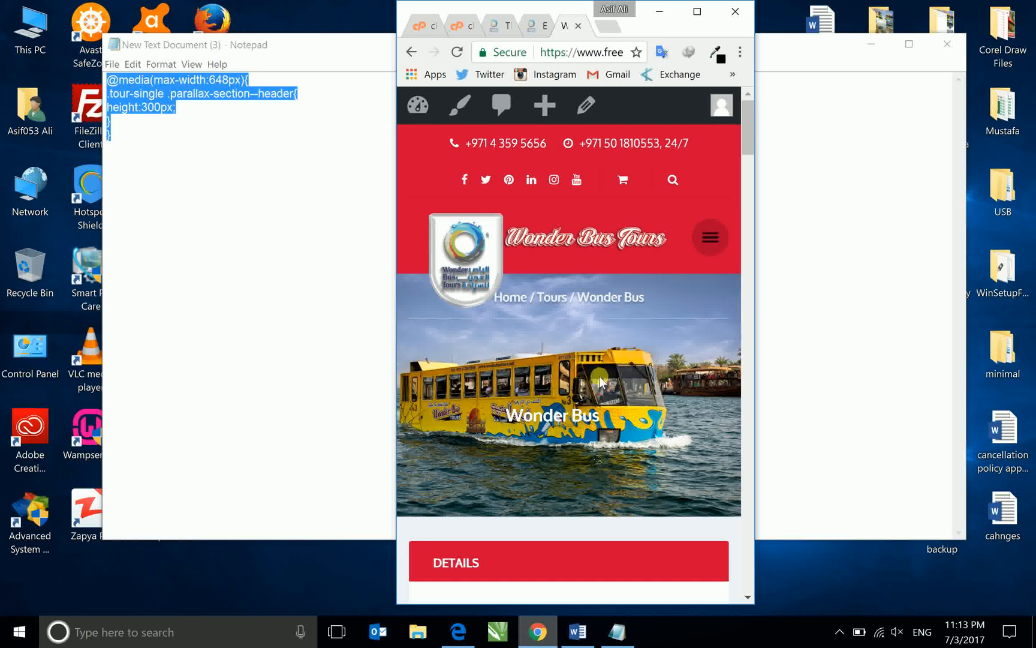
scroll("down", 3)
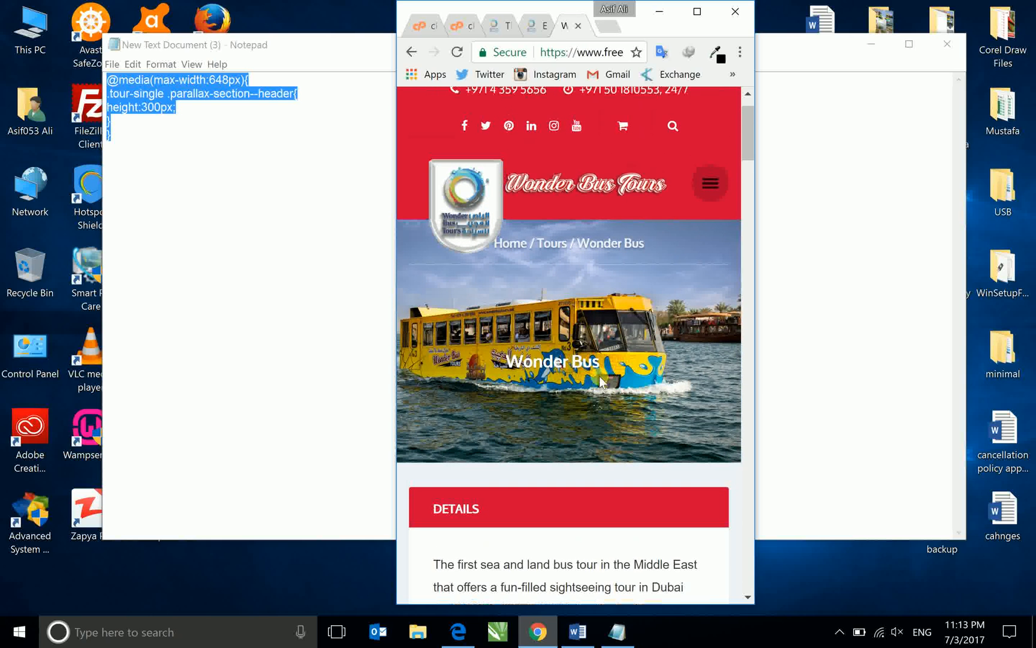
mouse_move(607, 357)
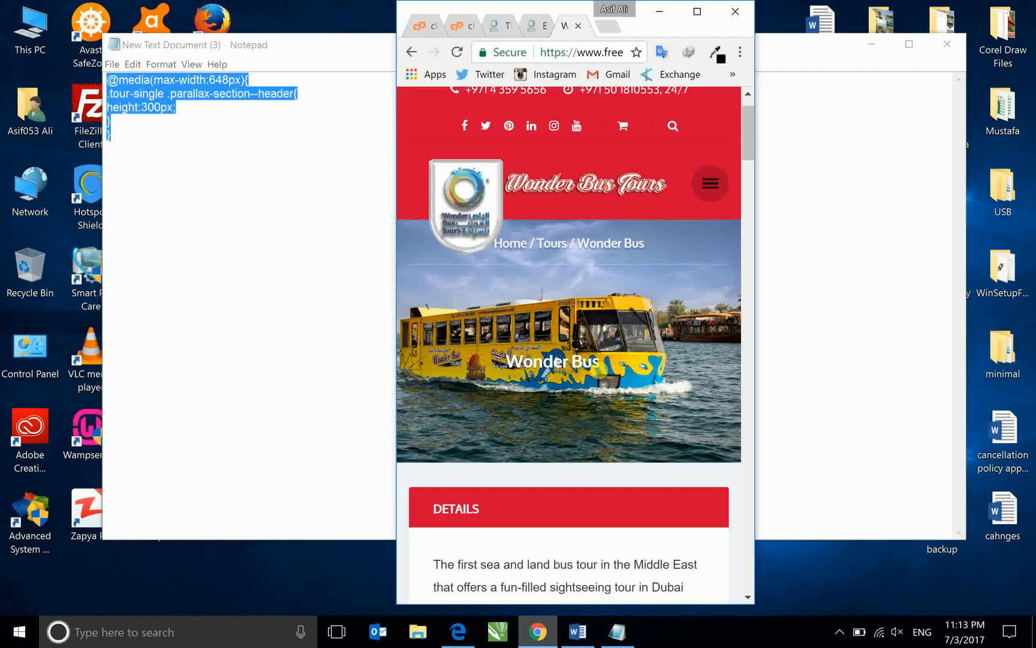
mouse_move(622, 367)
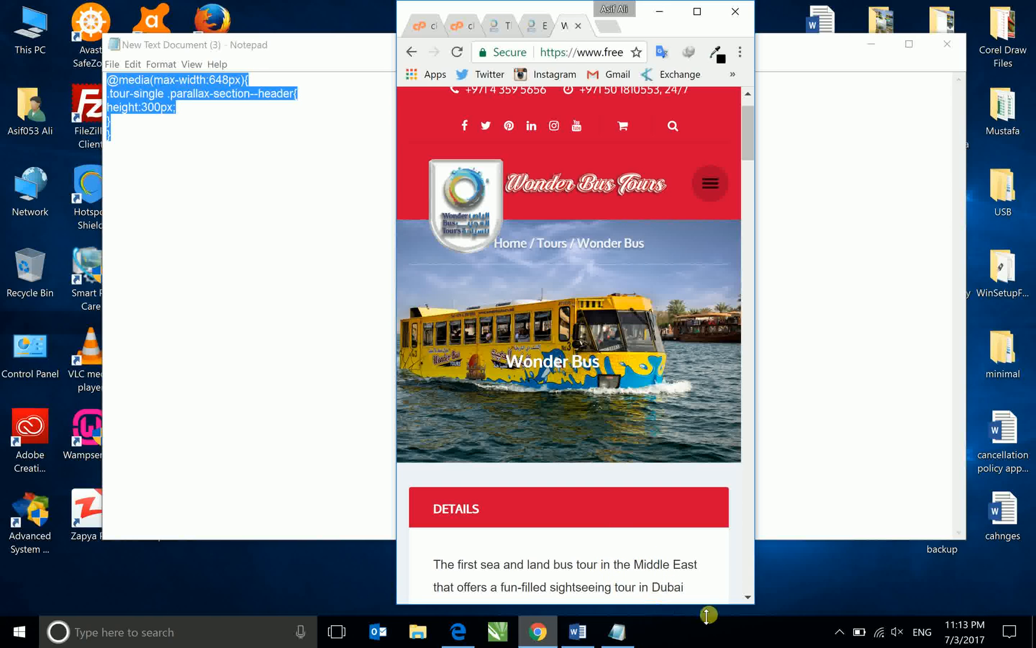
left_click(837, 632)
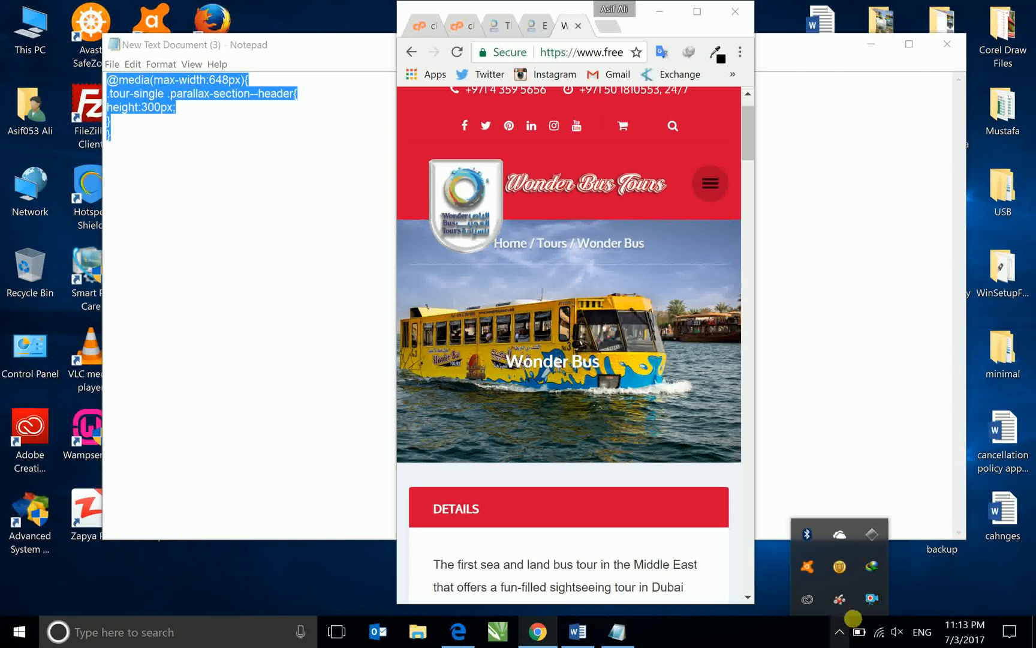